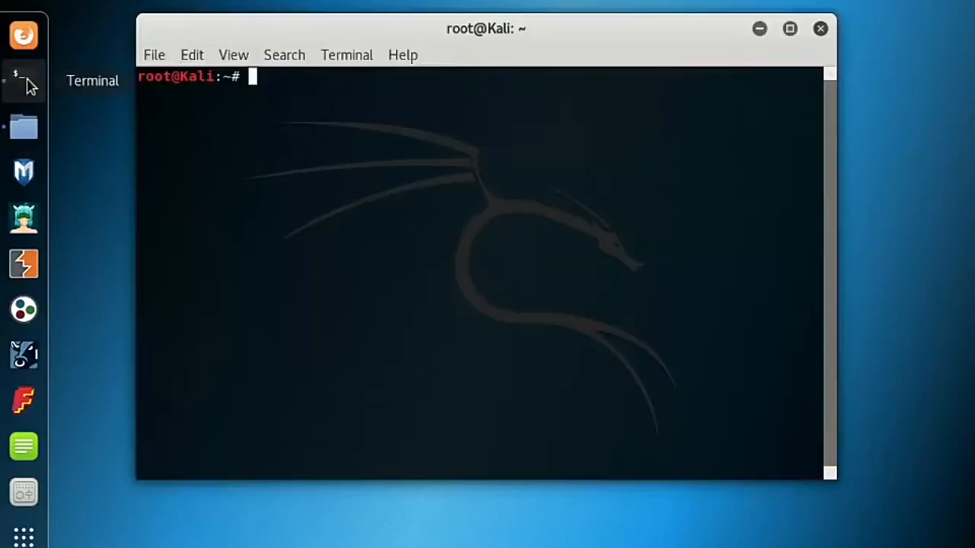
mouse_move(701, 438)
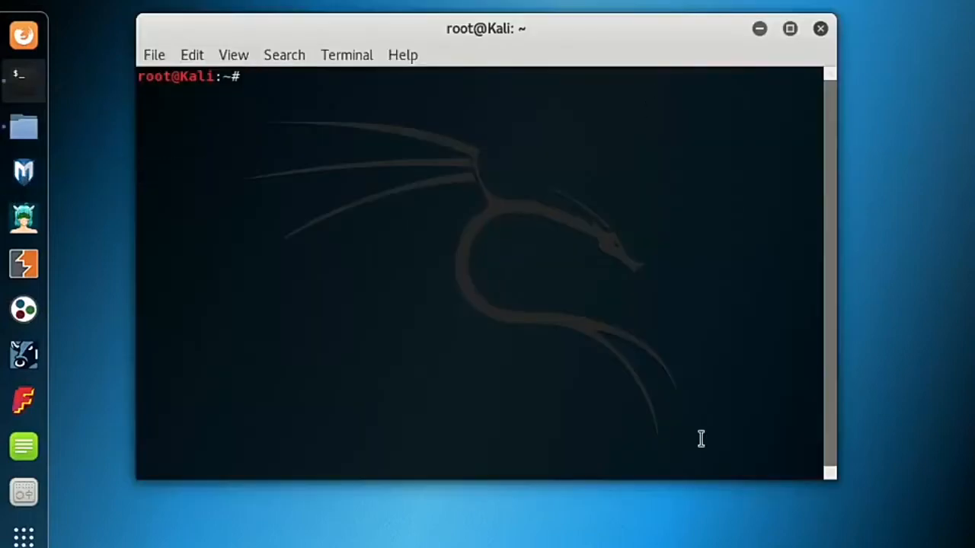
mouse_move(23, 35)
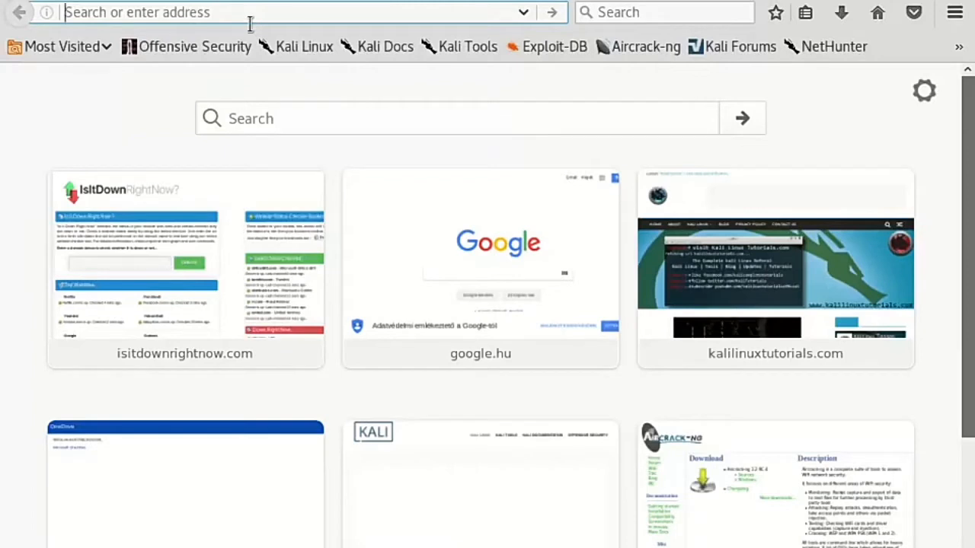
Search Google for 'github ufonet' and grab the epsylon/ufonet repository address
type("githuvb ufon")
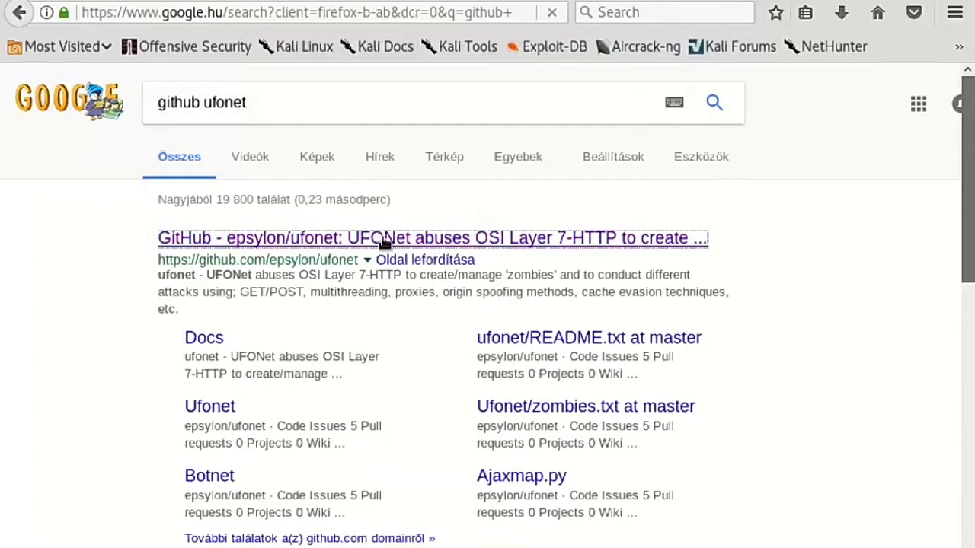
left_click(432, 238)
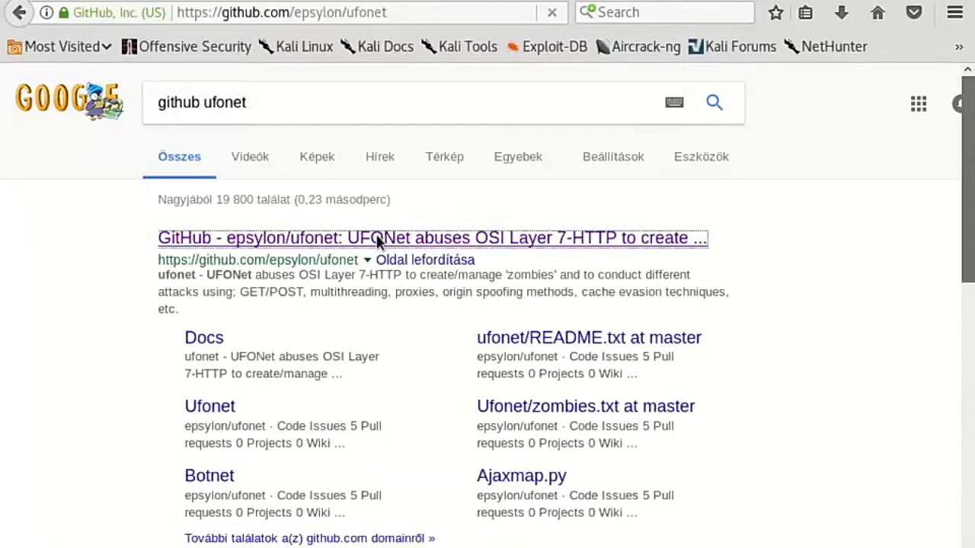
left_click(433, 238)
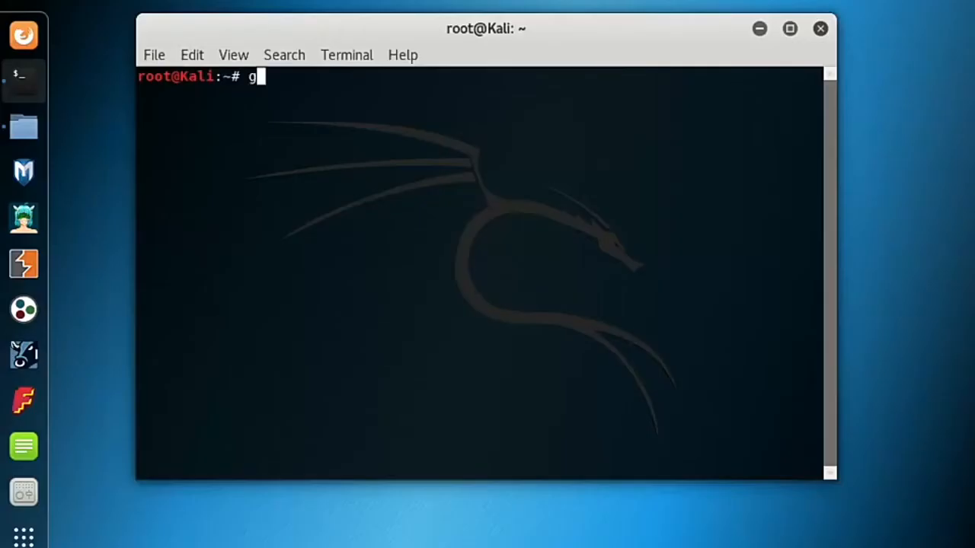
Run git clone with the pasted ufonet URL, see the folder already exists, and close the terminal
type("it c")
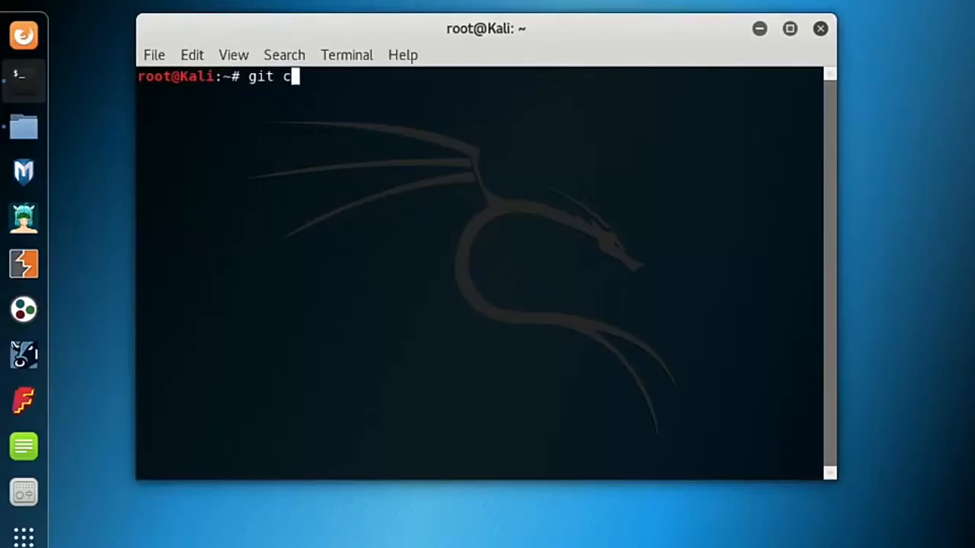
type("lone")
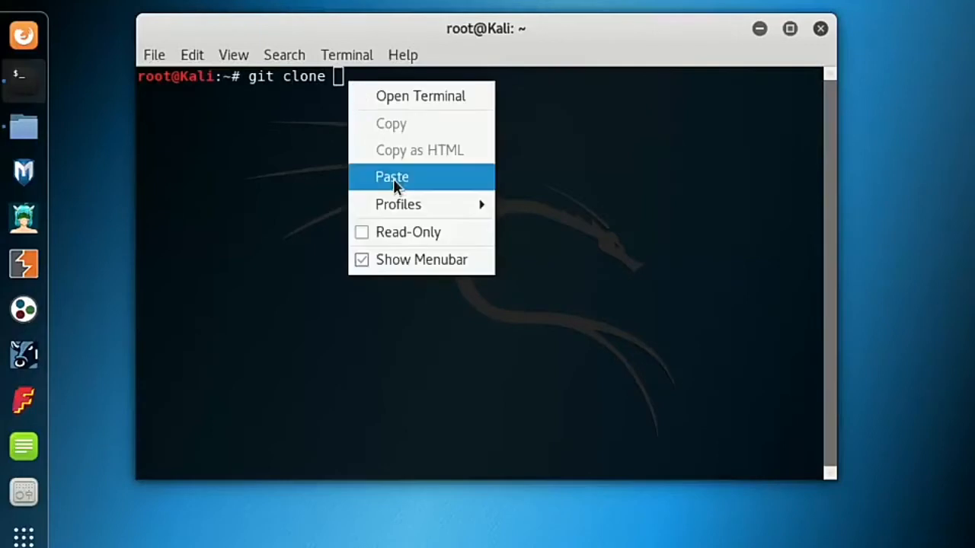
left_click(391, 176)
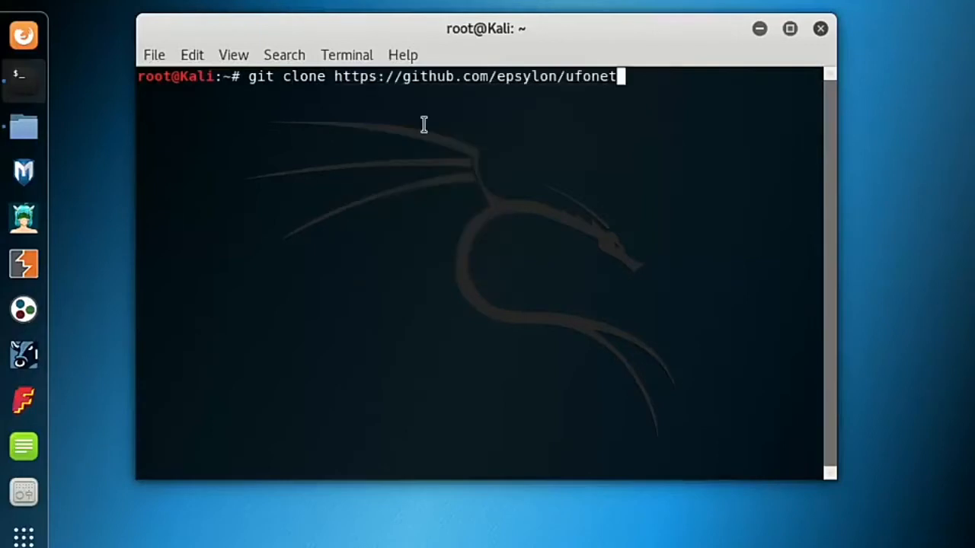
mouse_move(448, 128)
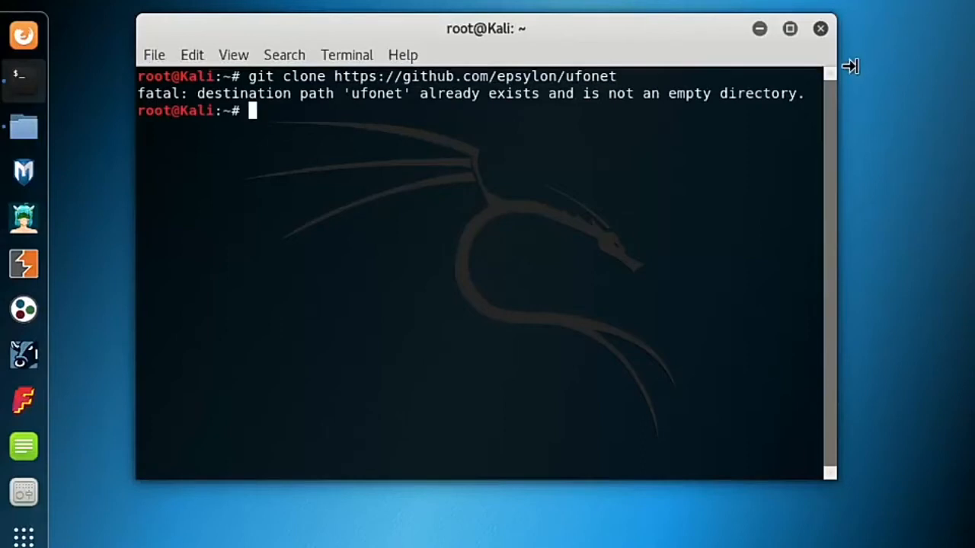
left_click(819, 27)
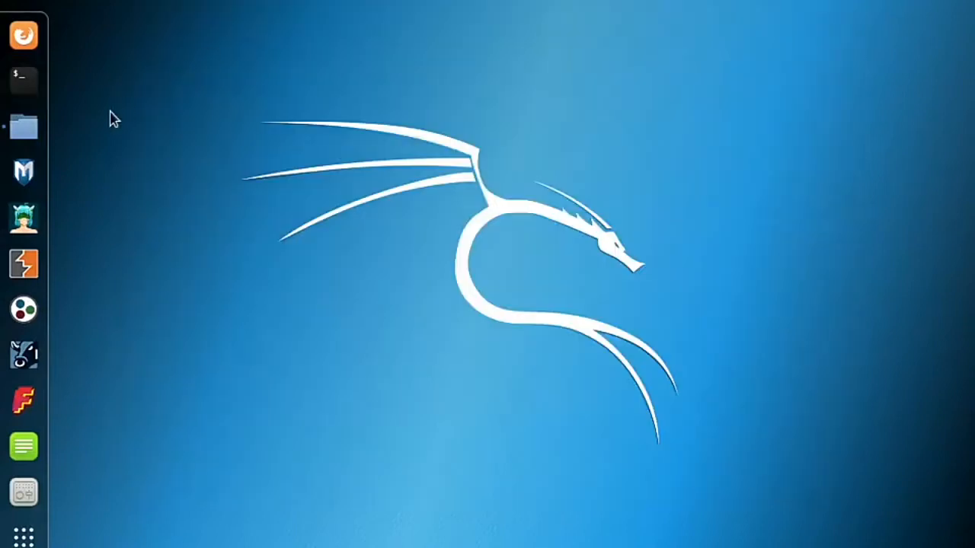
Browse Files into the ufonet folder and launch a terminal there
left_click(23, 125)
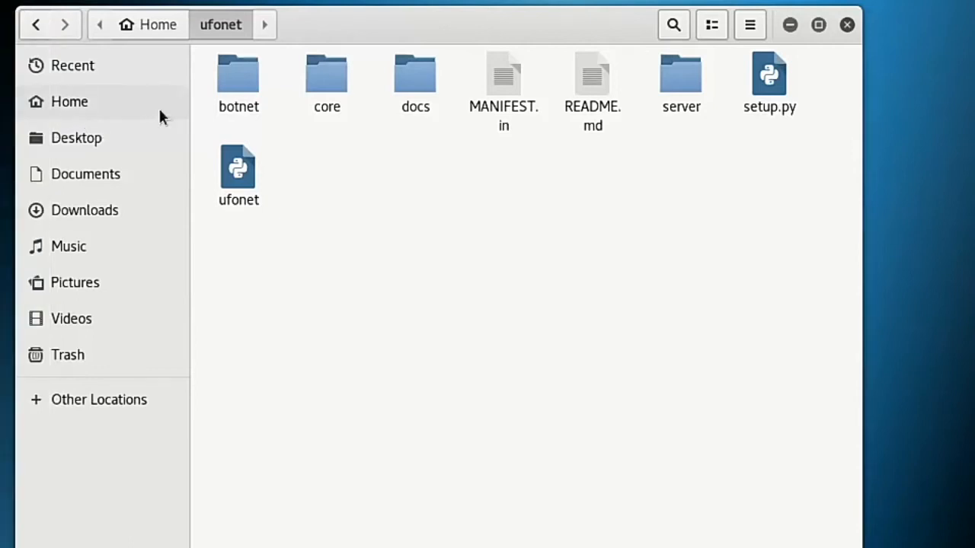
right_click(534, 244)
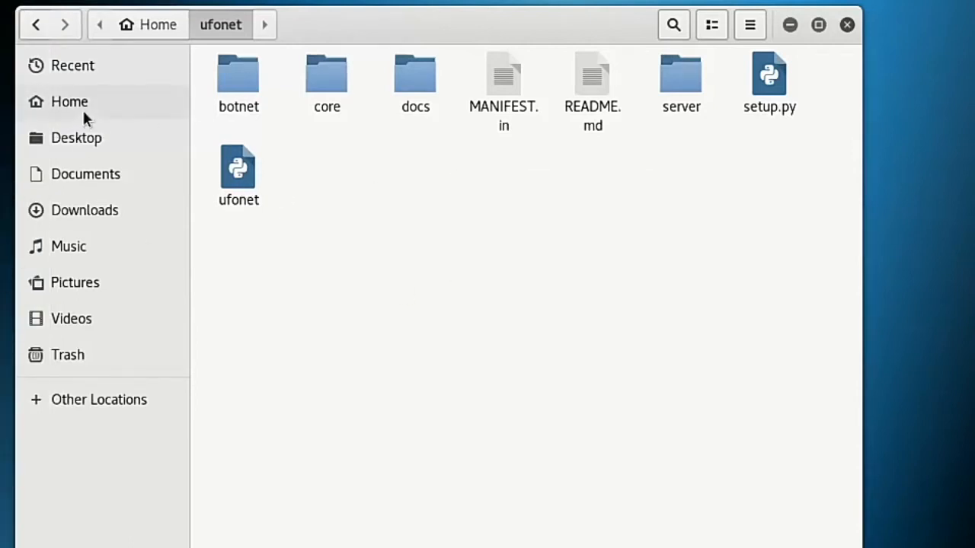
left_click(70, 101)
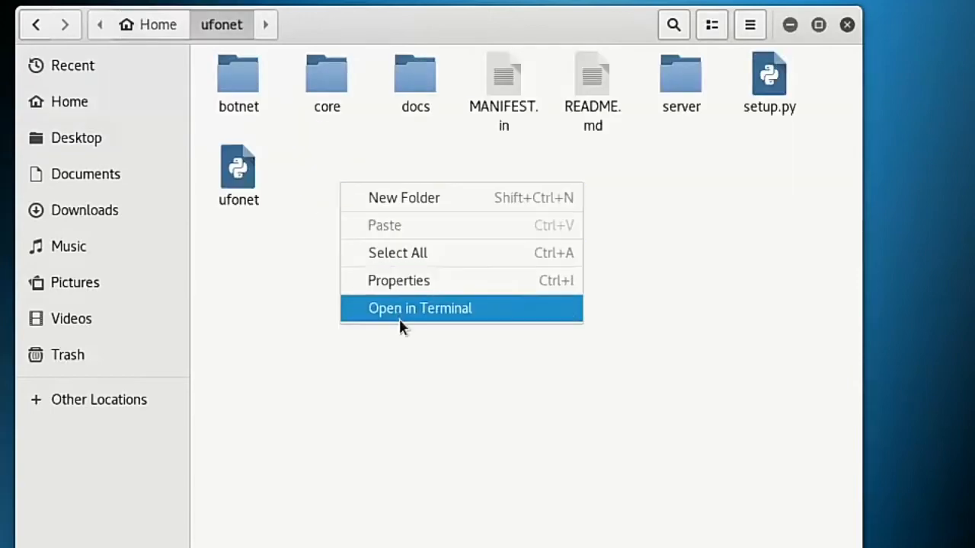
left_click(420, 308)
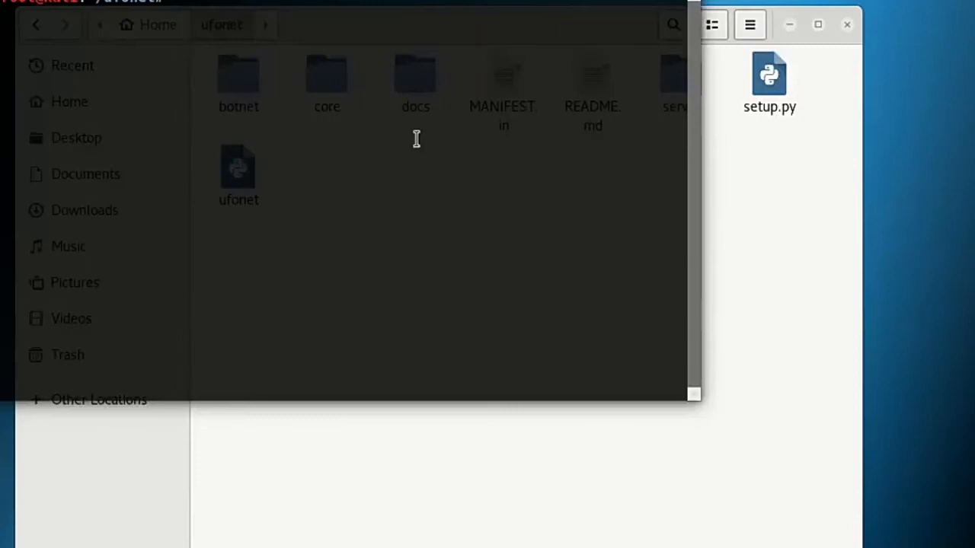
mouse_move(402, 137)
type("./ufonet -h")
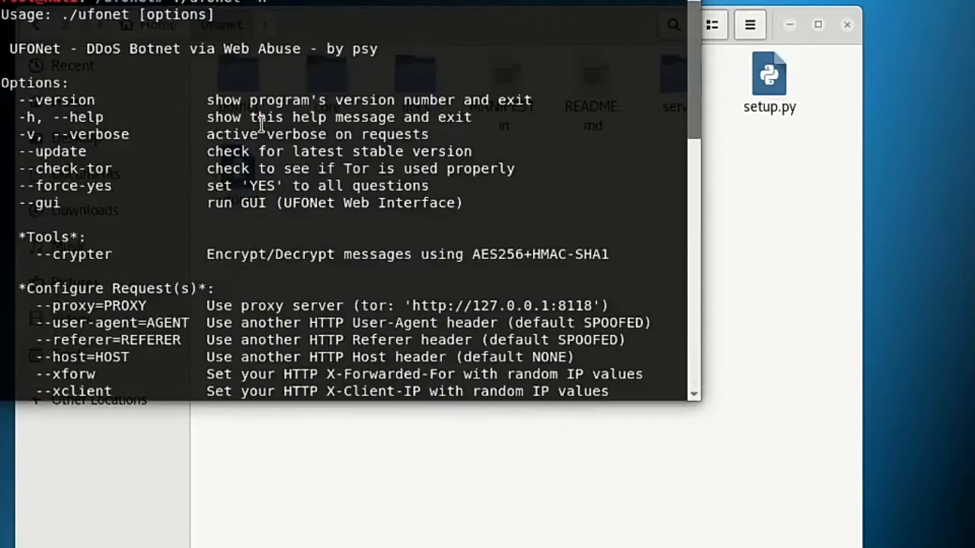
mouse_move(149, 149)
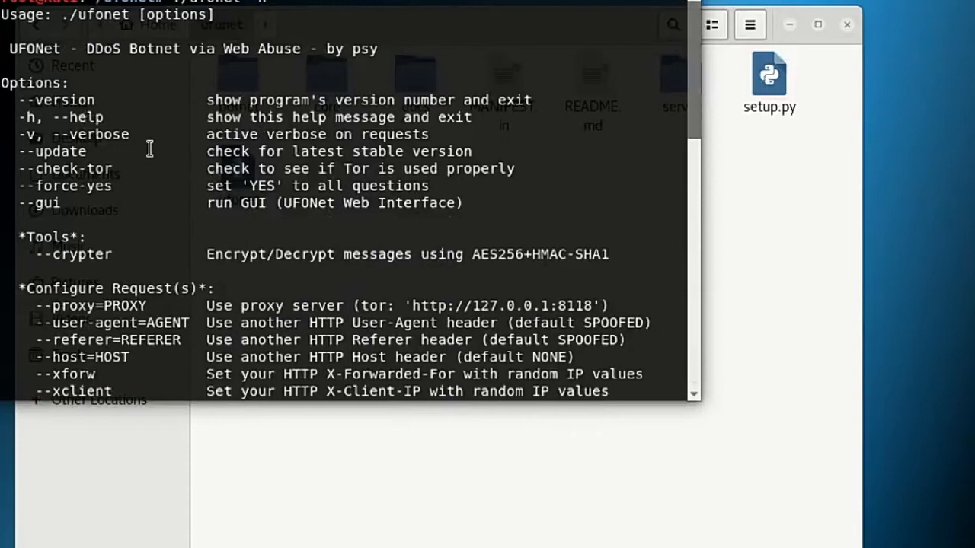
mouse_move(159, 199)
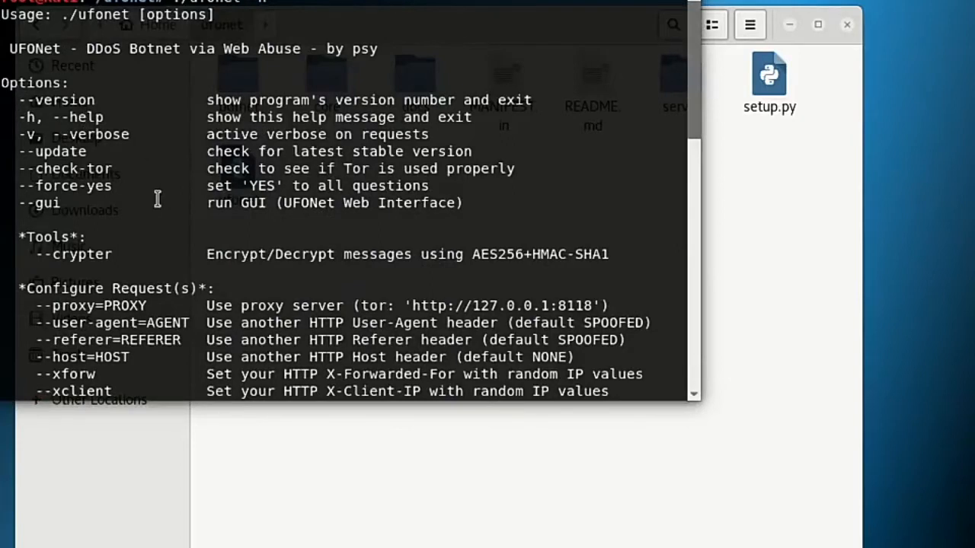
Read through the './ufonet -h' options listing and begin the next './' command
scroll("down", 3)
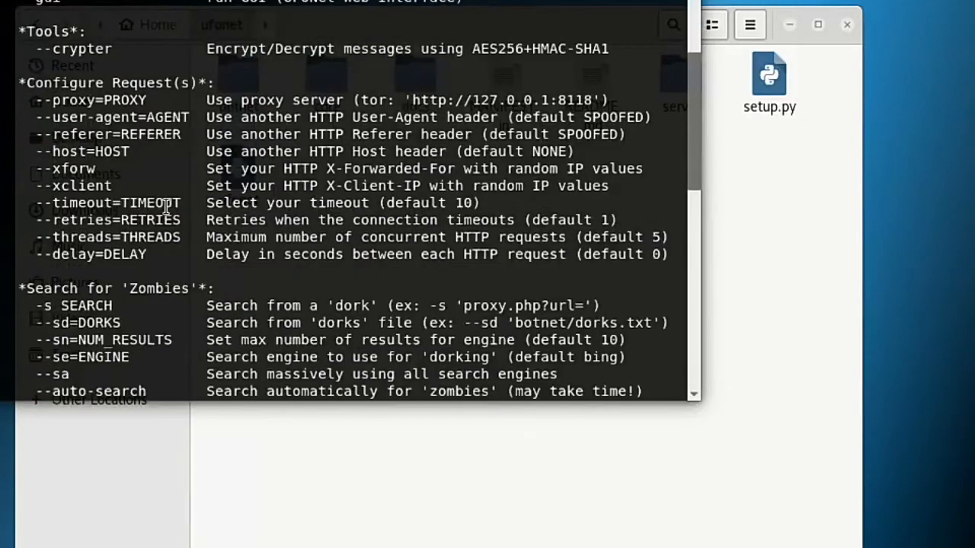
scroll("down", 3)
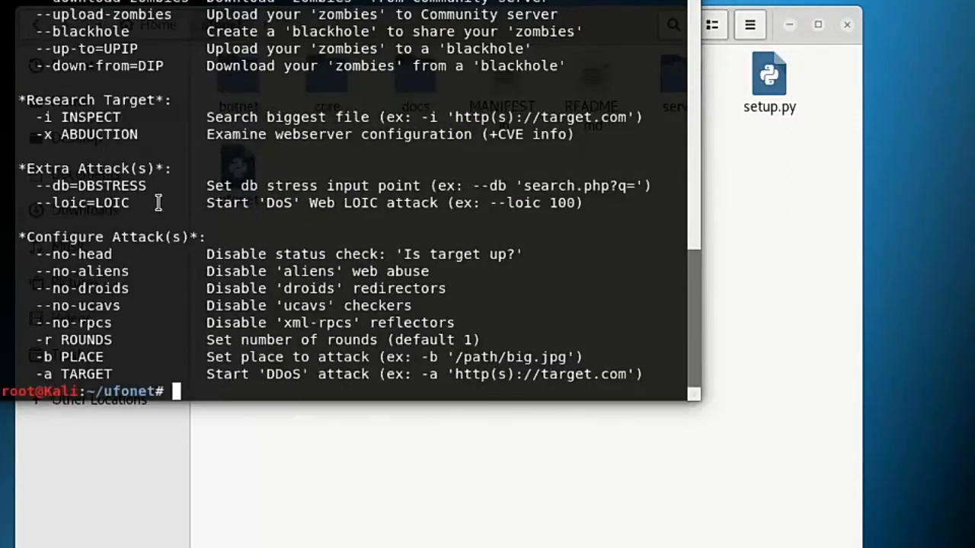
type("./")
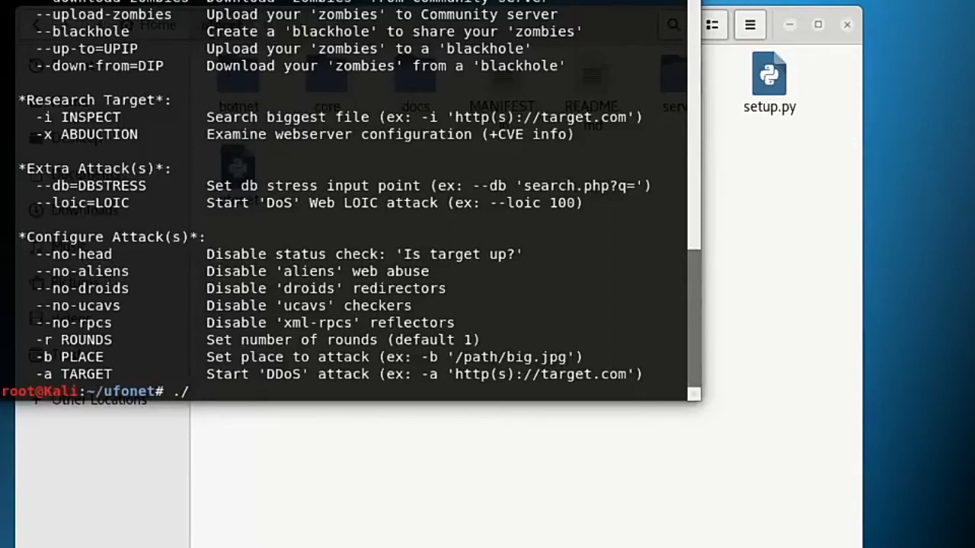
Run './ufonet --download-zombies' for 2105 zombies and answer y to merge the new troops
type("ufo")
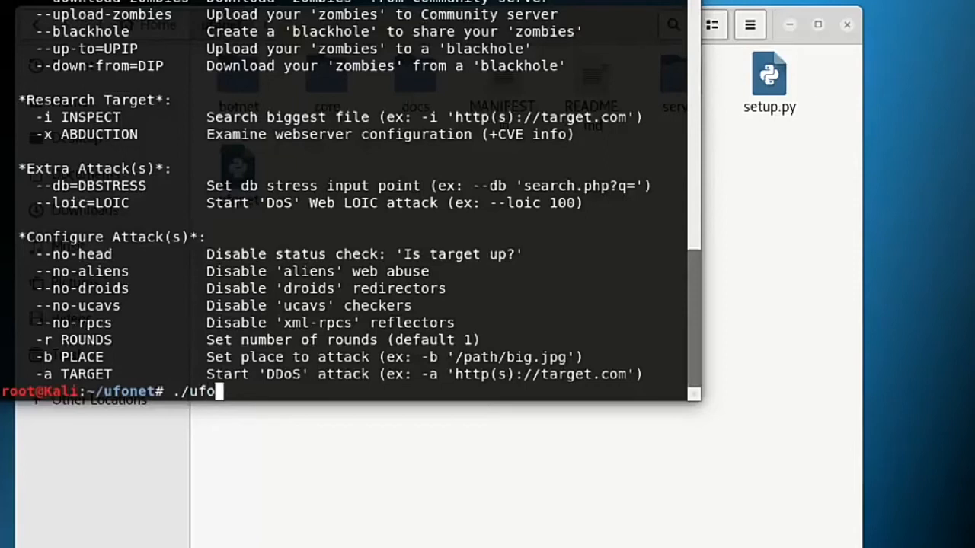
type("net")
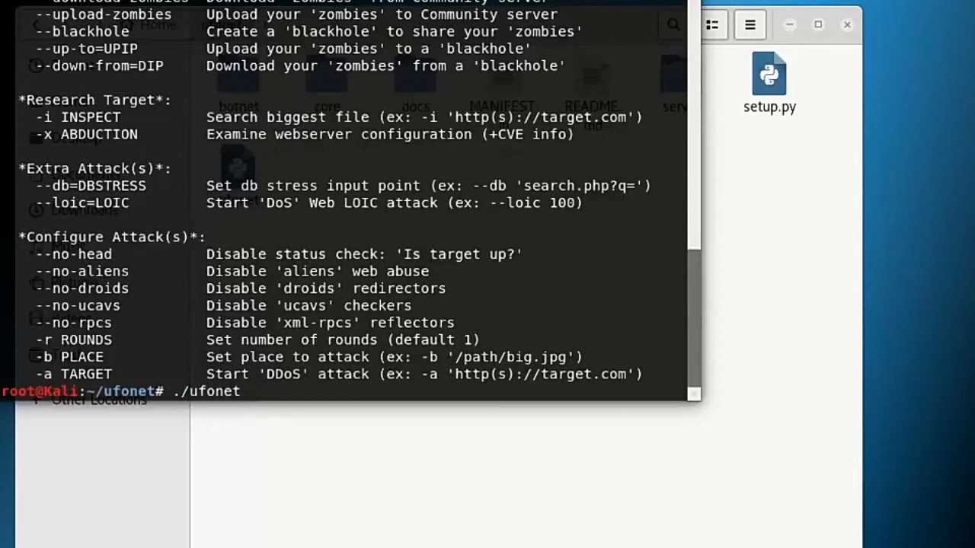
type("--download")
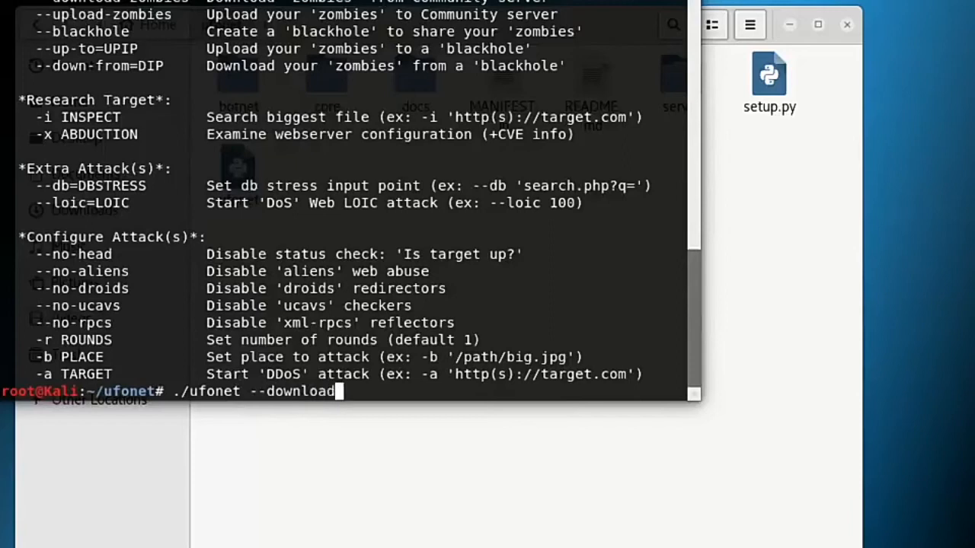
type("-zom")
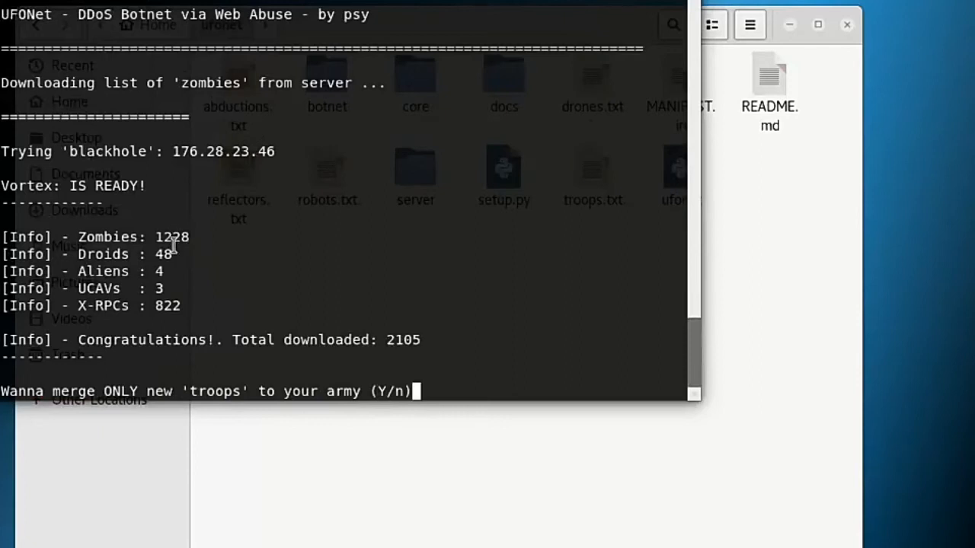
mouse_move(426, 354)
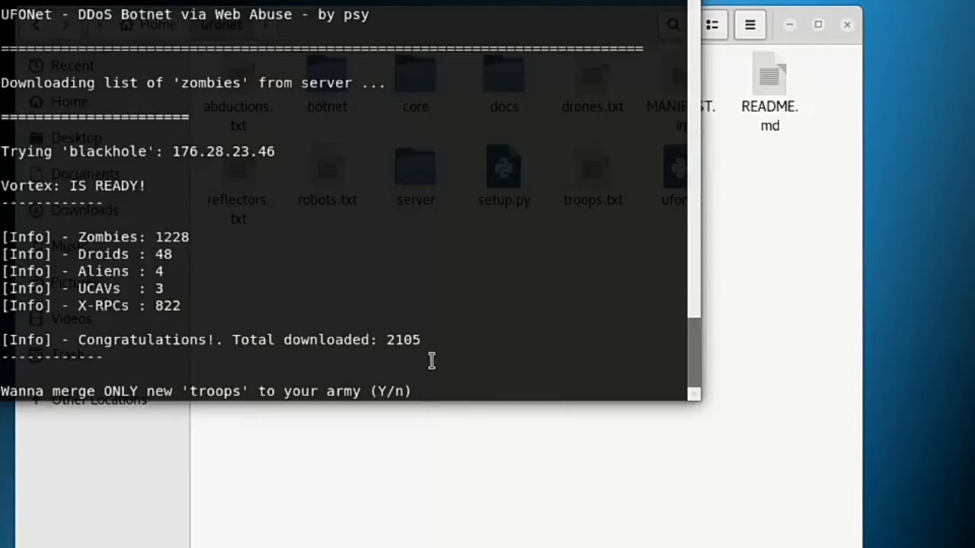
type("y")
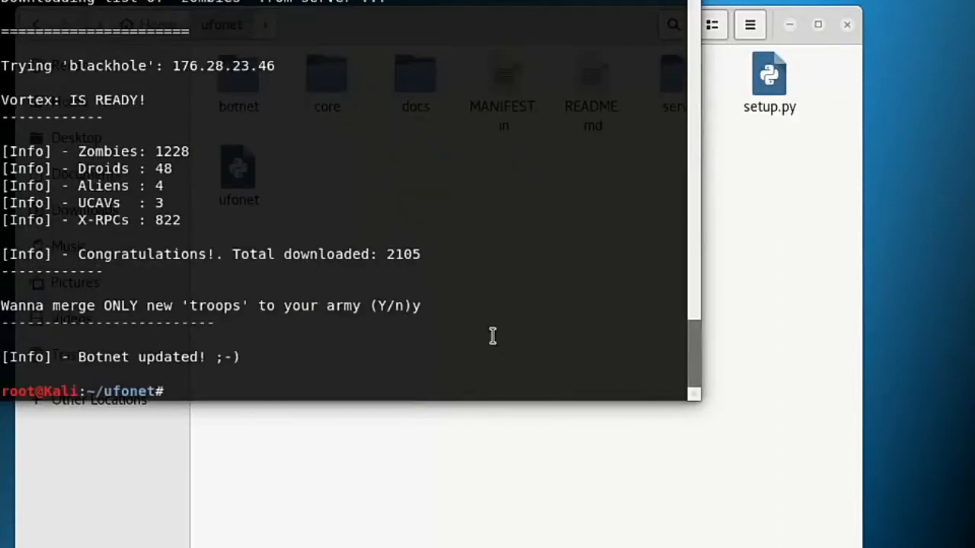
mouse_move(345, 61)
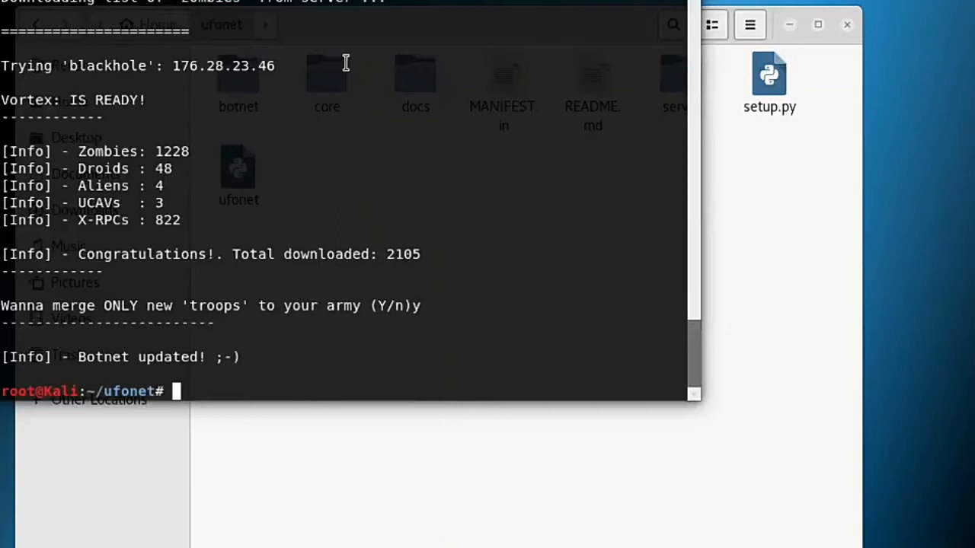
mouse_move(530, 174)
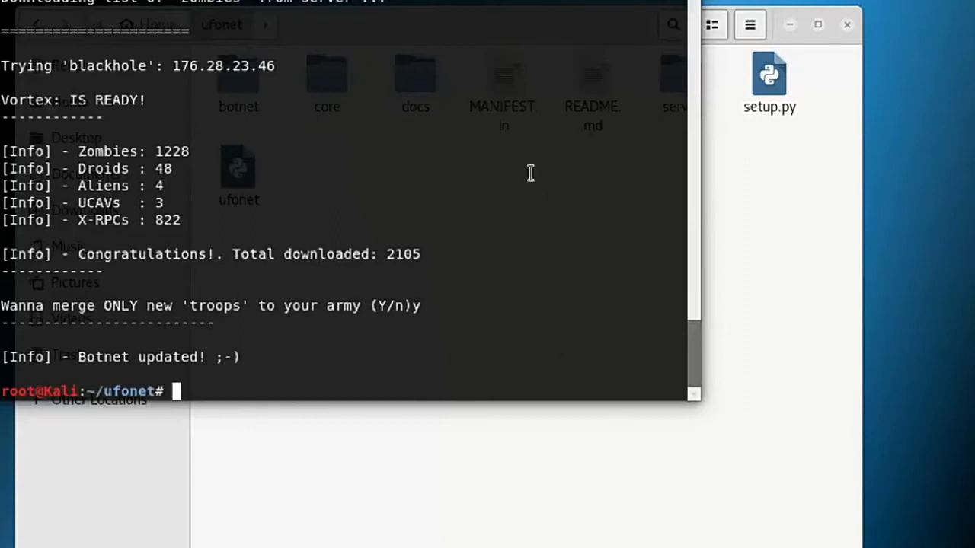
mouse_move(389, 112)
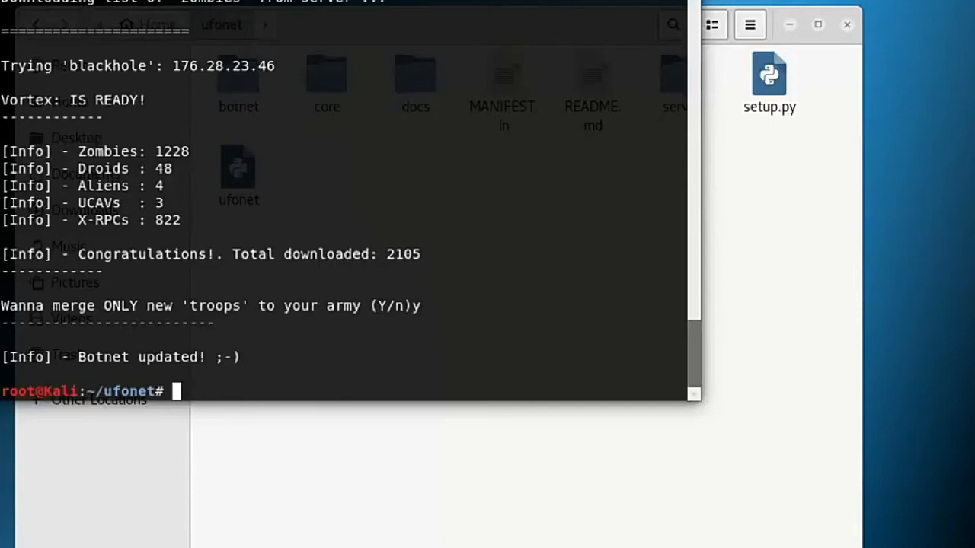
Run './ufonet --gui' to bring up the web interface in Firefox
type("./ufone")
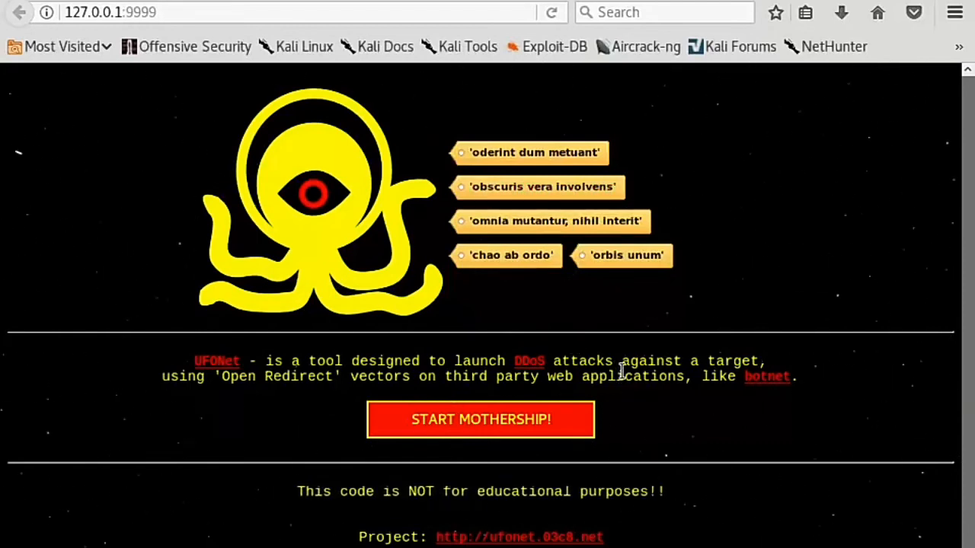
Start the mothership and navigate via the Wormhole menu to the Attack page
scroll("down", 3)
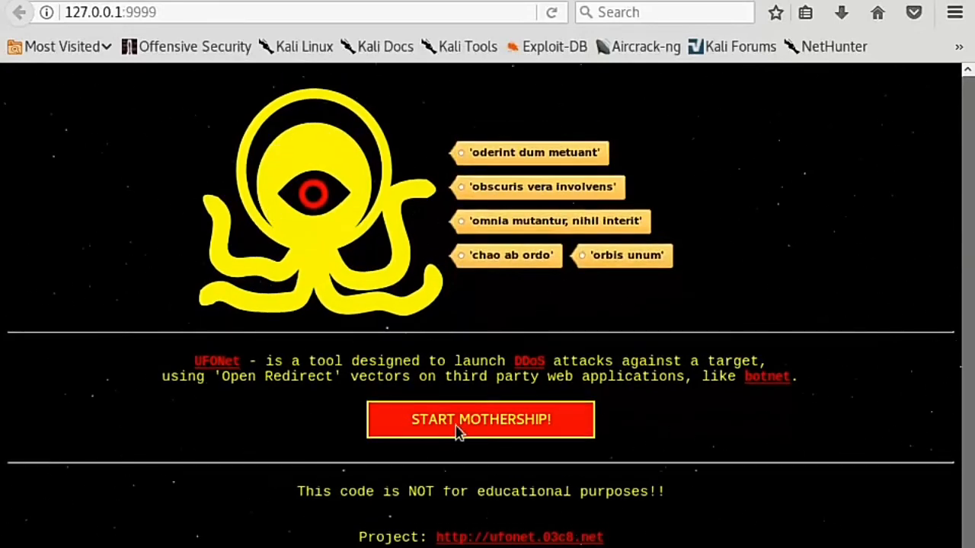
left_click(480, 421)
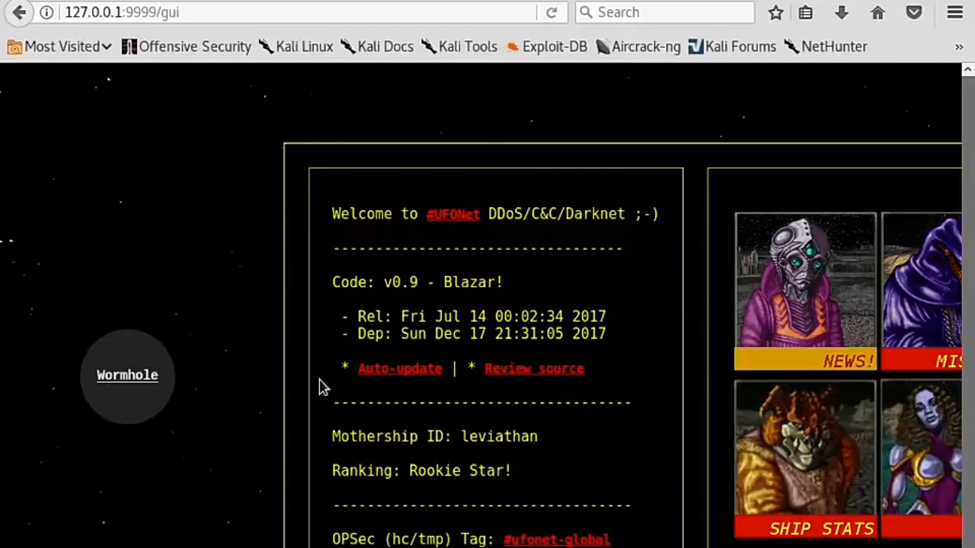
left_click(128, 375)
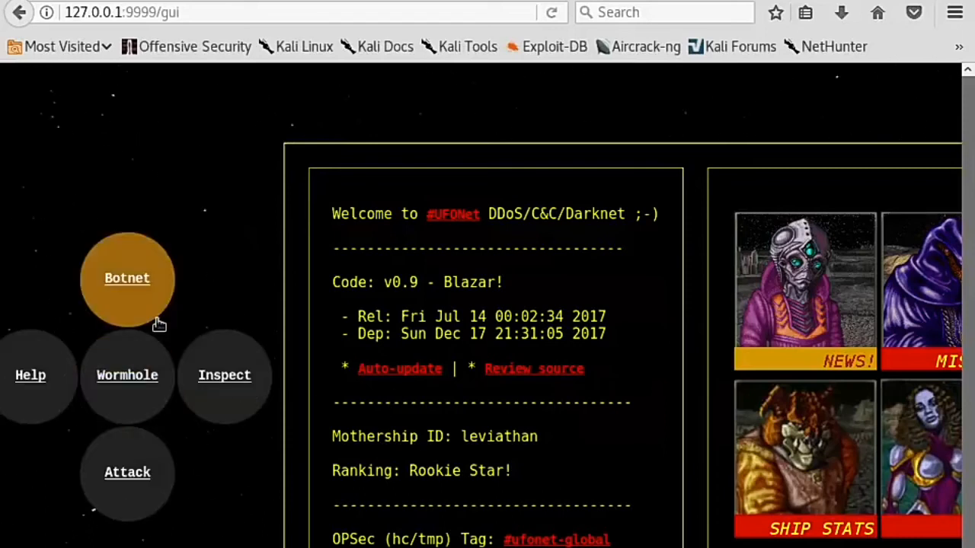
left_click(128, 472)
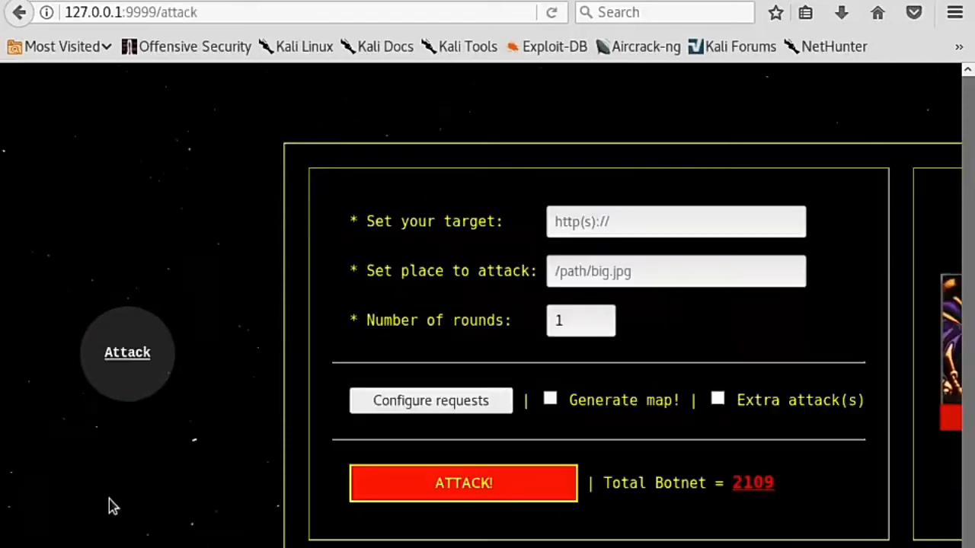
Enable Extra attack(s), adding the LOIC request and db stress settings
left_click(677, 223)
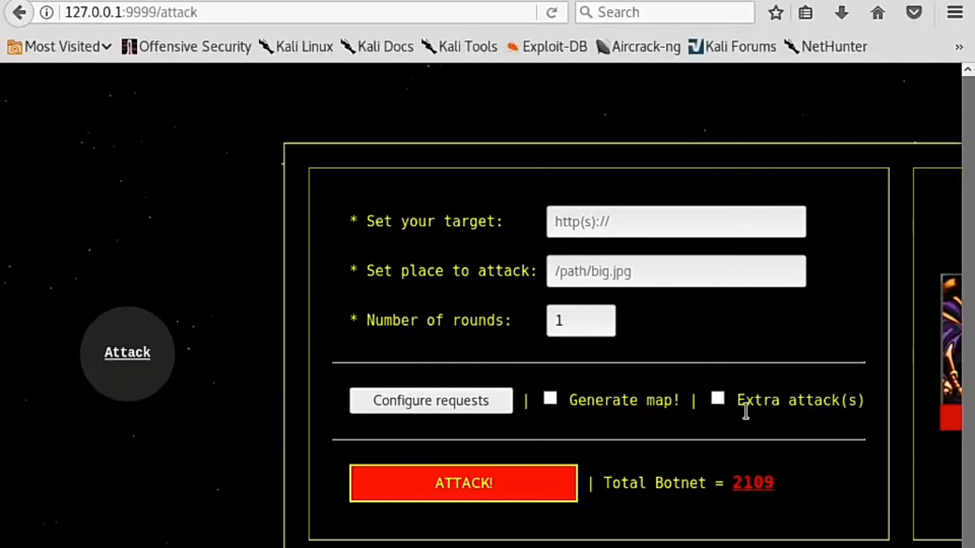
left_click(716, 399)
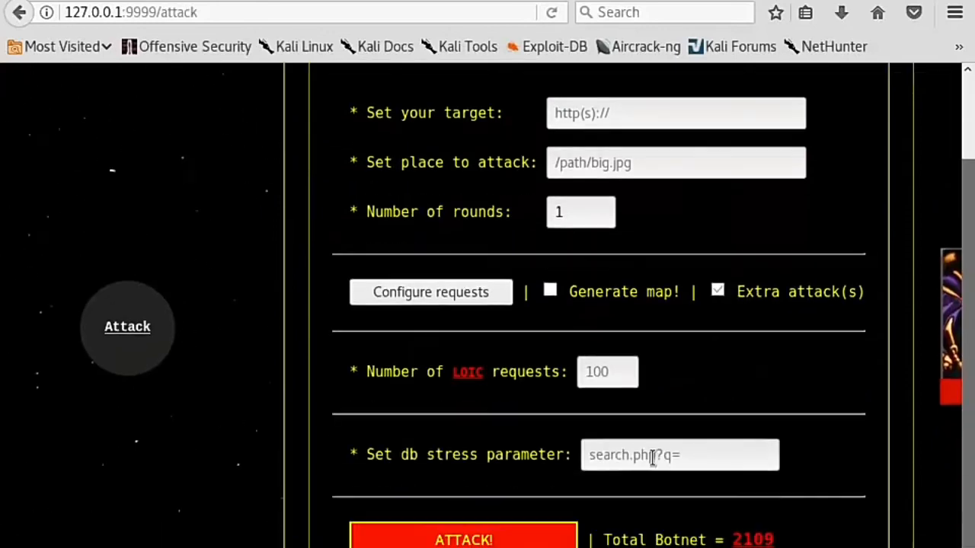
left_click(678, 454)
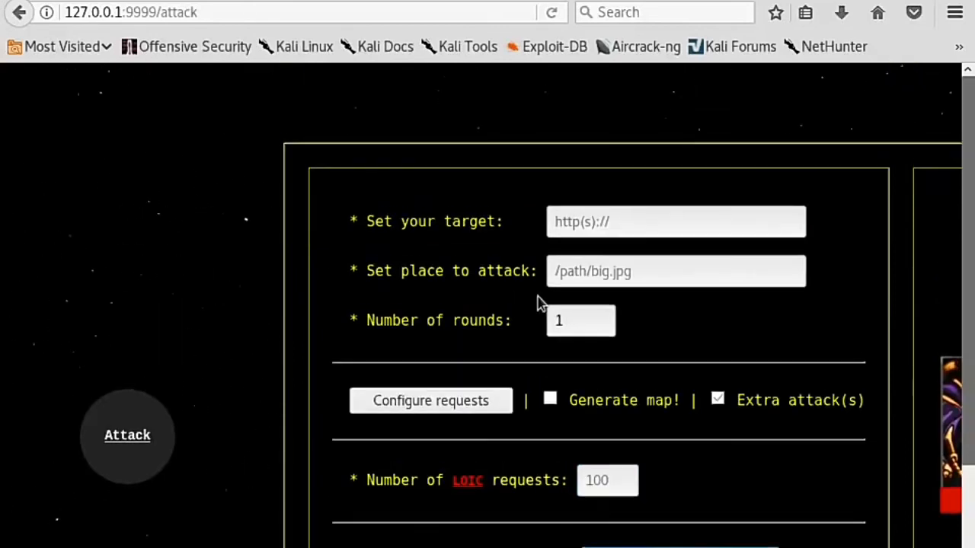
Replace the default 1 round with 9999999 in the Number of rounds field
left_click(677, 222)
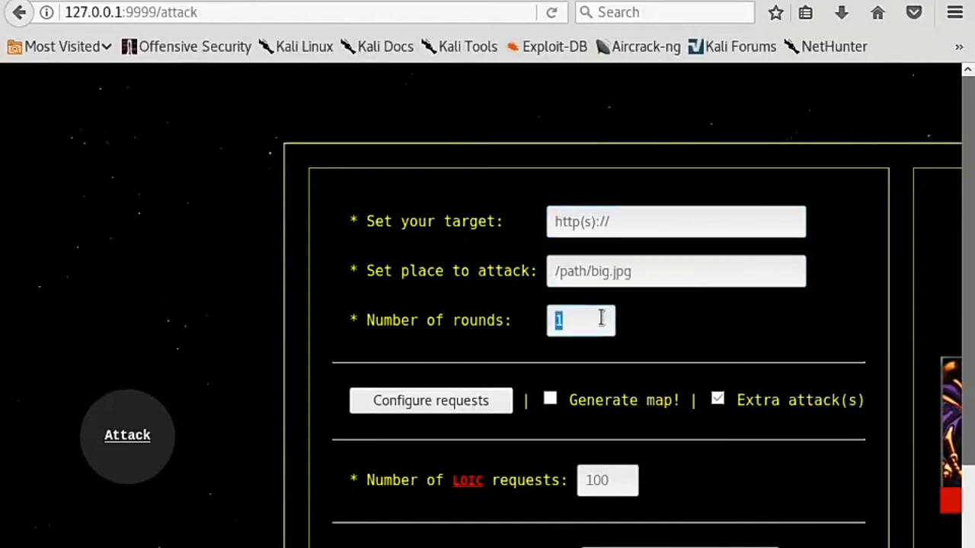
key("Backspace")
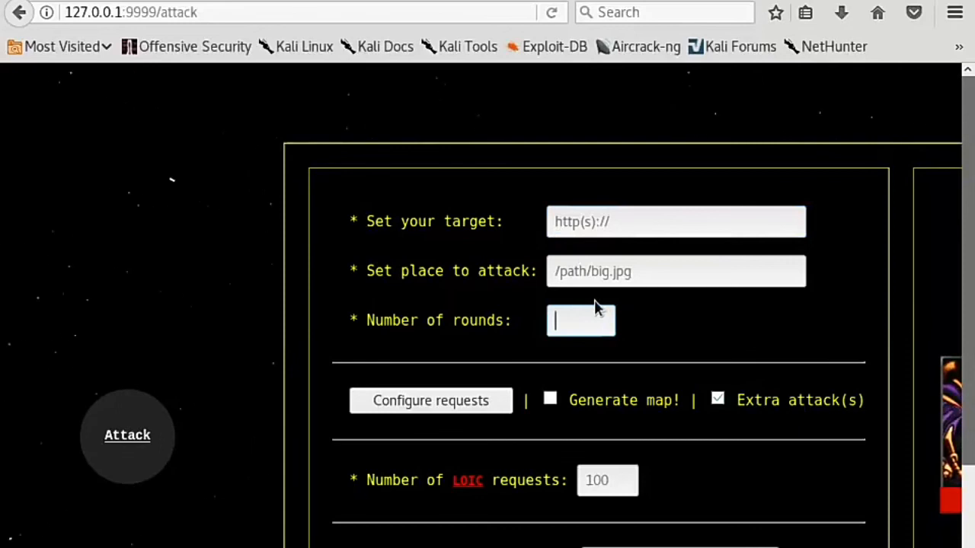
type("9999999")
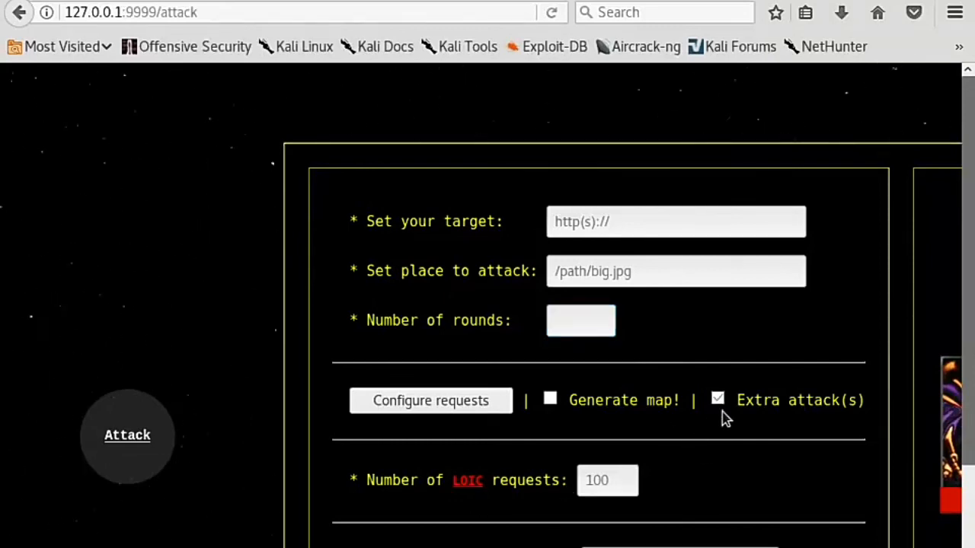
left_click(128, 435)
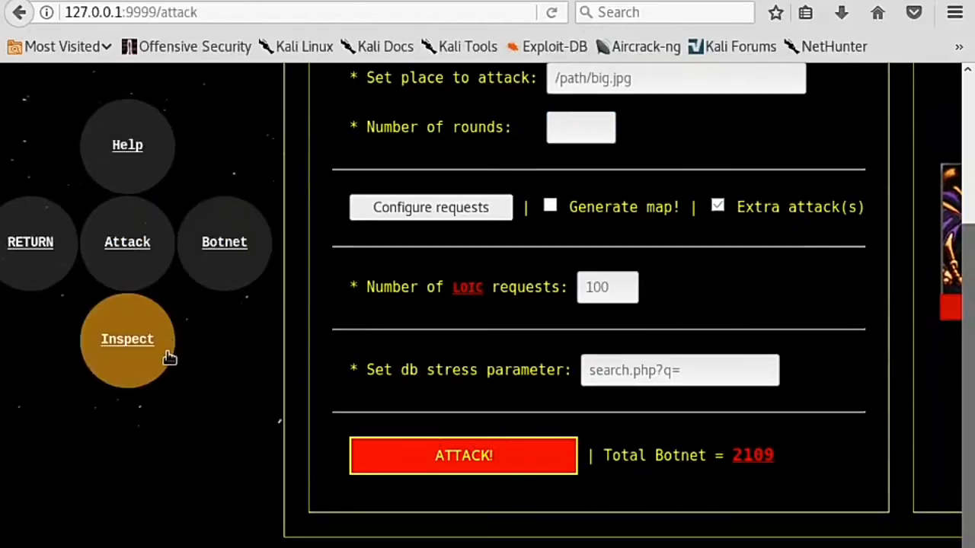
Load the Inspect page with its page-to-crawl field for the biggest file
left_click(128, 338)
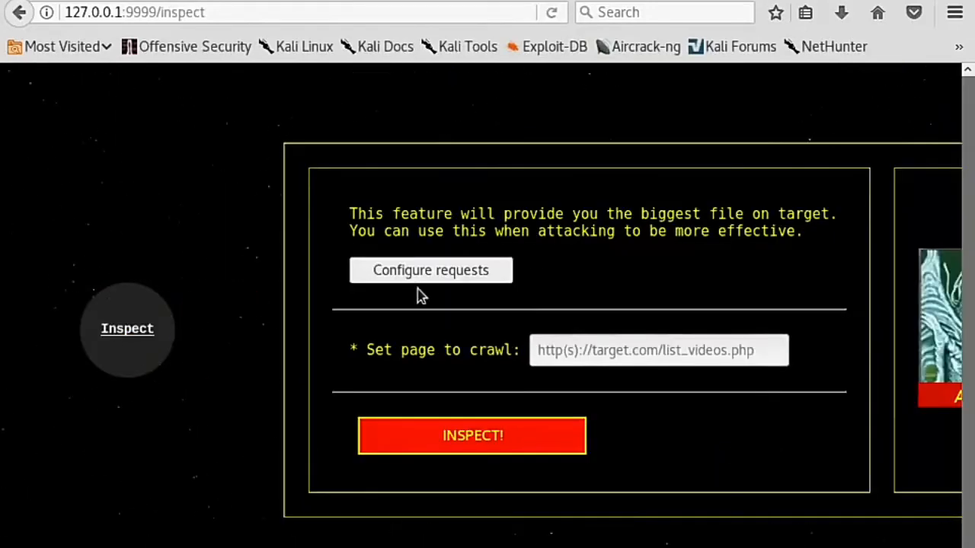
mouse_move(526, 251)
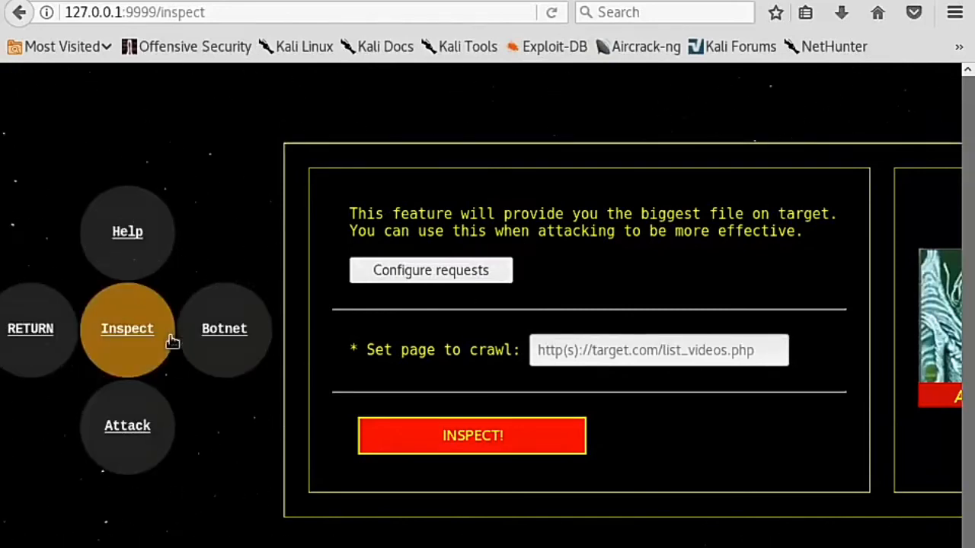
mouse_move(216, 412)
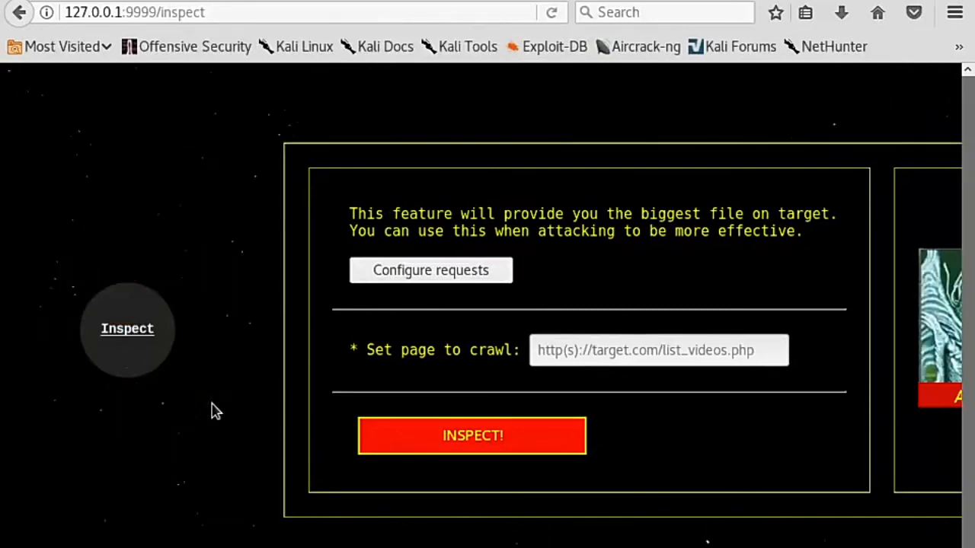